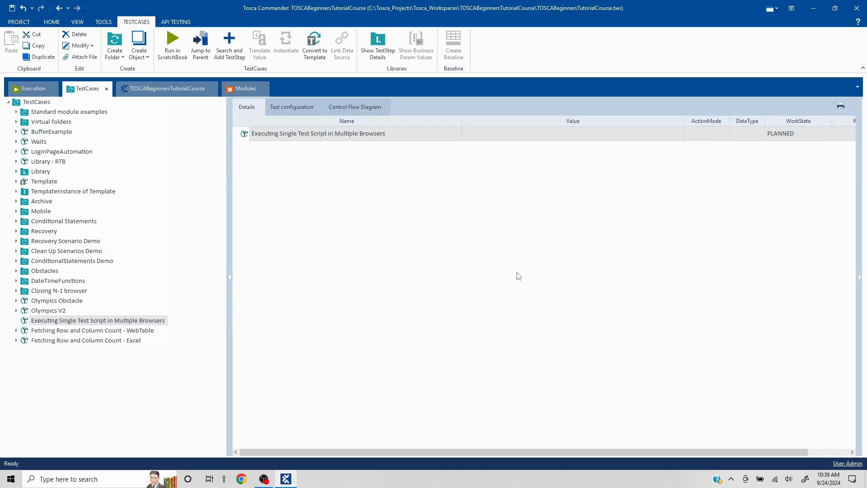
mouse_move(524, 302)
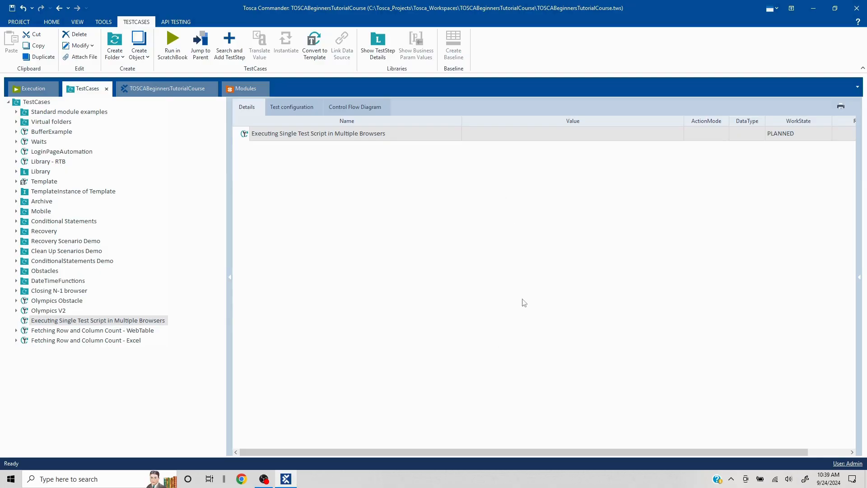
mouse_move(419, 257)
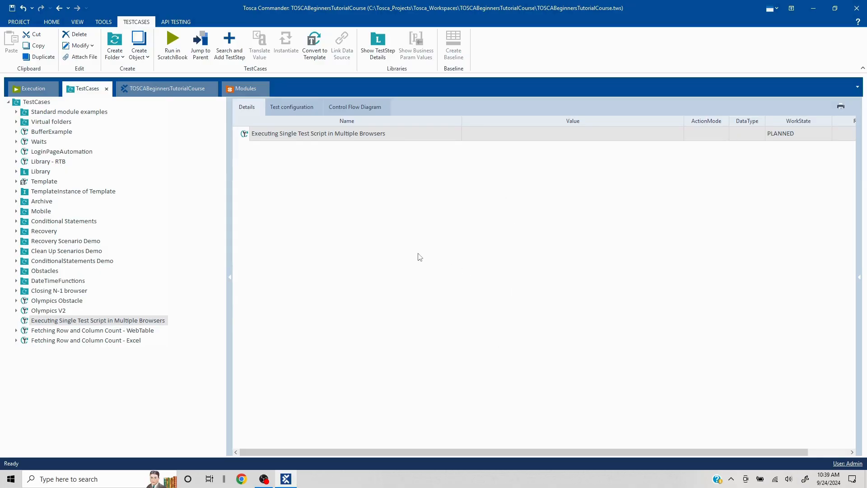
mouse_move(365, 157)
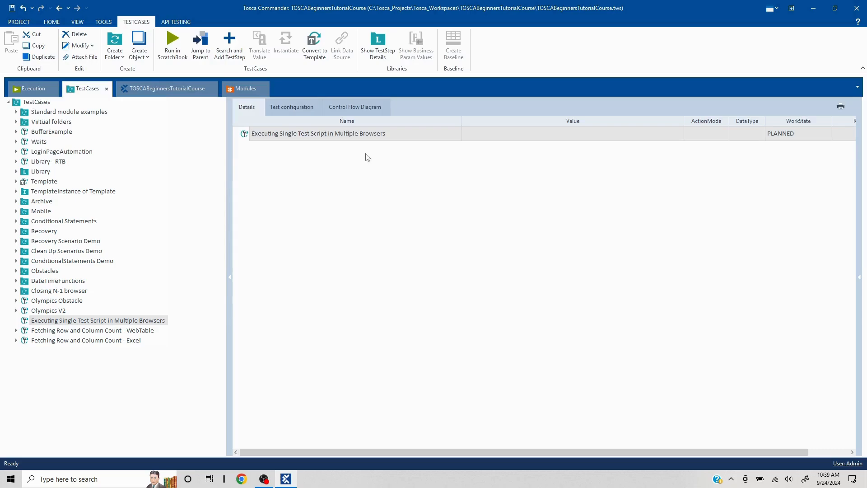
mouse_move(426, 251)
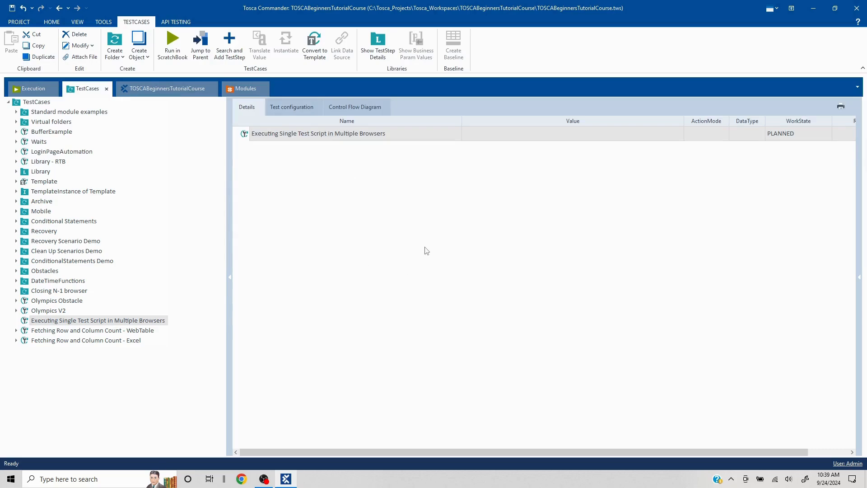
mouse_move(751, 103)
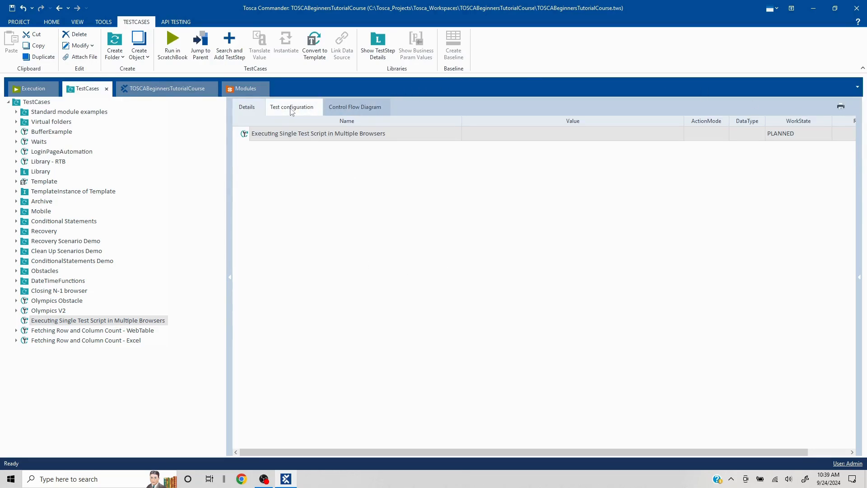
Create a test configuration parameter named Browser with value Chrome on the test case
left_click(292, 106)
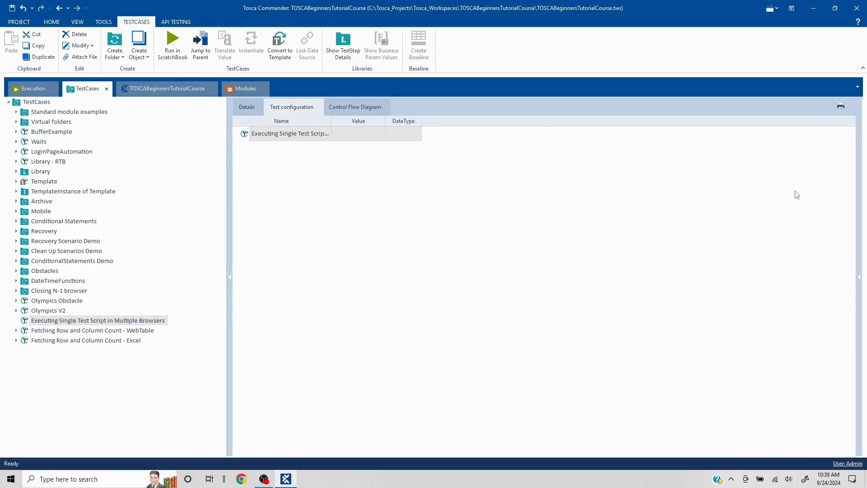
mouse_move(281, 138)
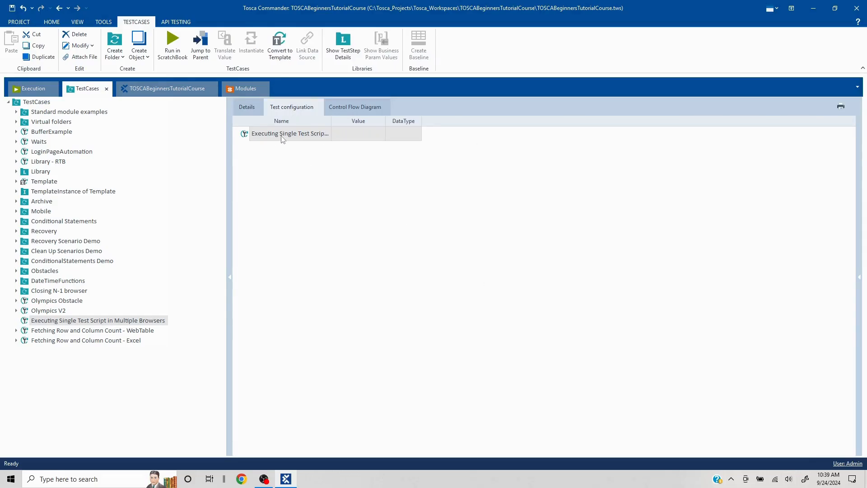
right_click(290, 133)
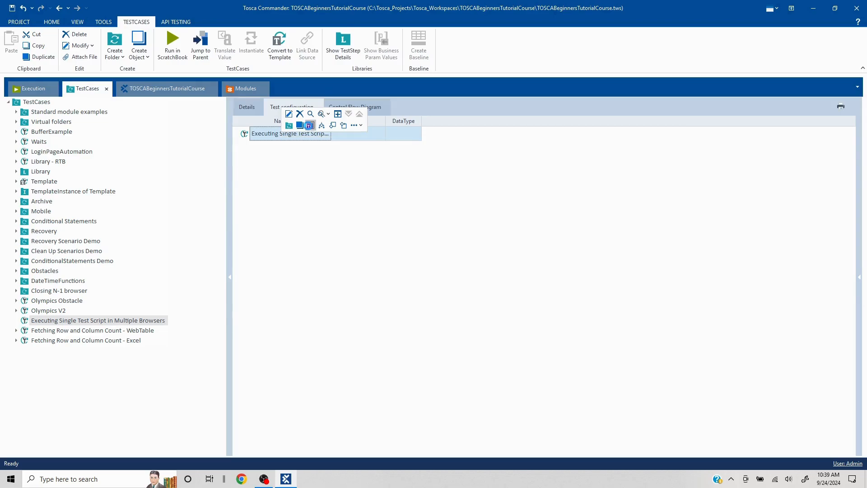
left_click(338, 114)
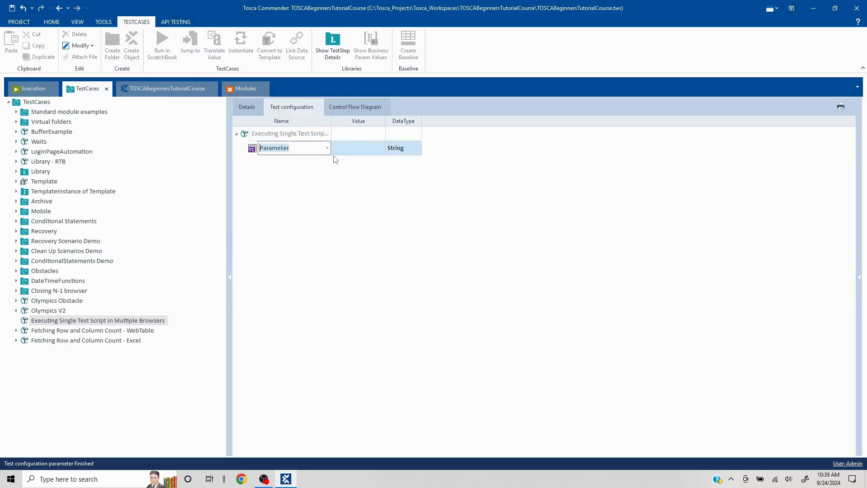
left_click(327, 148)
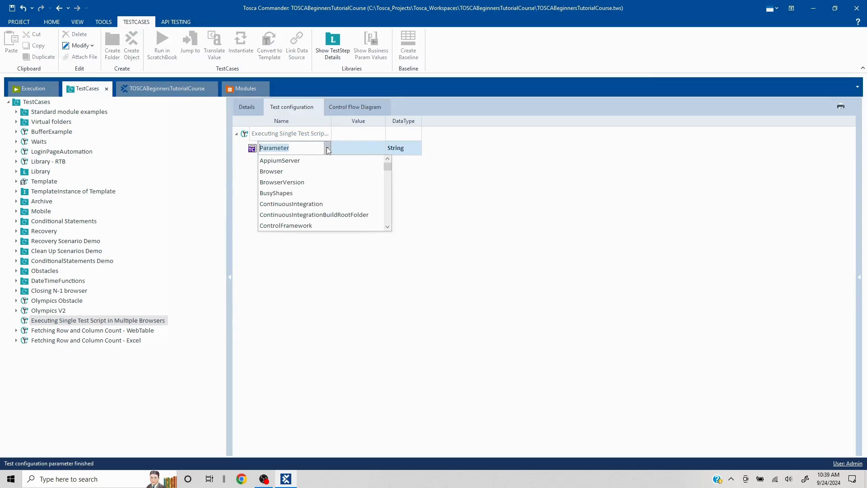
left_click(272, 171)
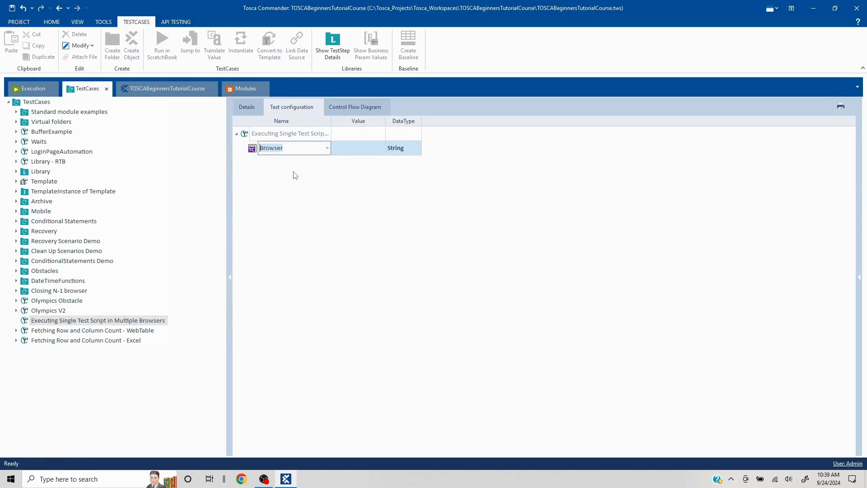
left_click(357, 148)
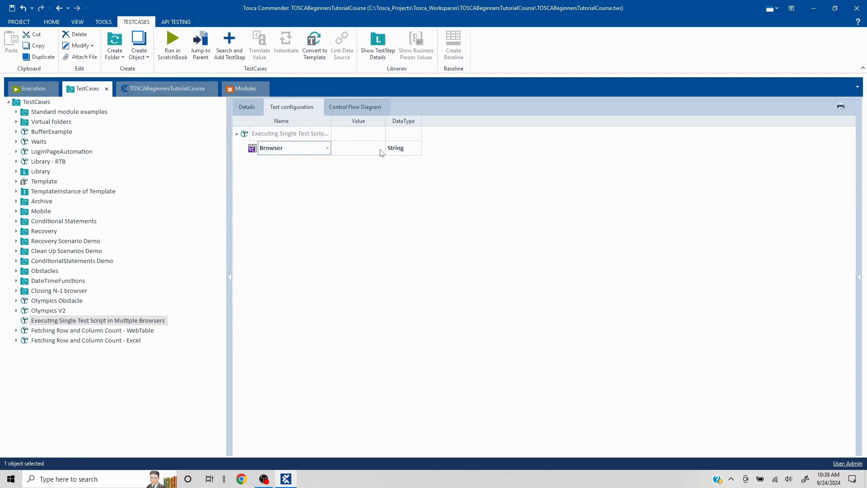
left_click(380, 148)
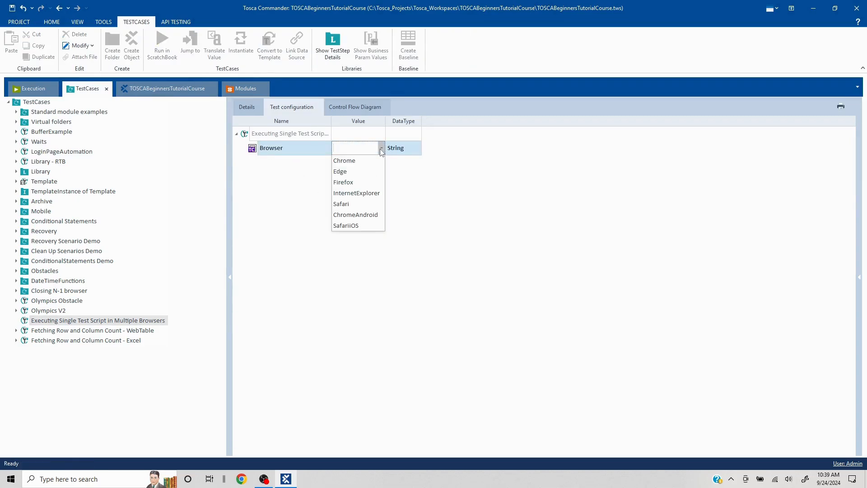
left_click(344, 161)
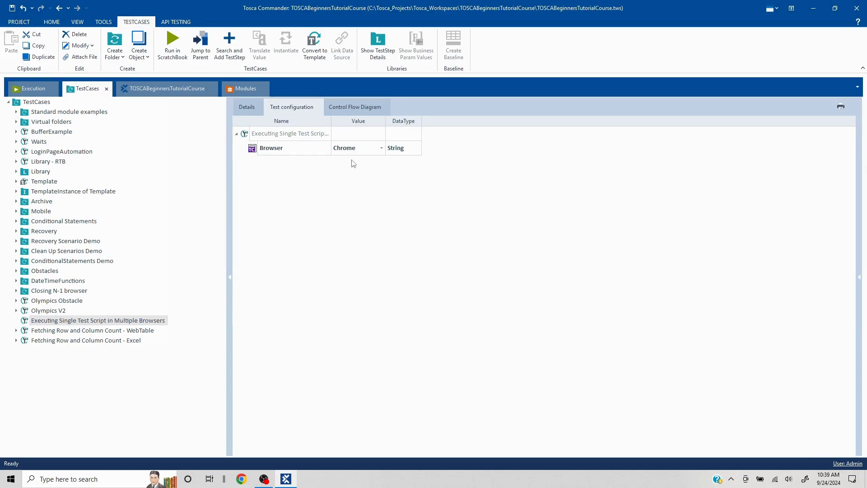
mouse_move(281, 135)
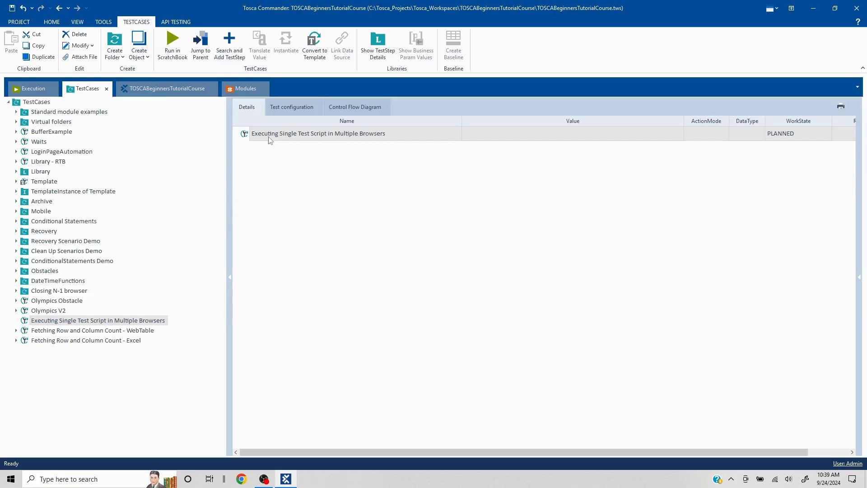
mouse_move(302, 148)
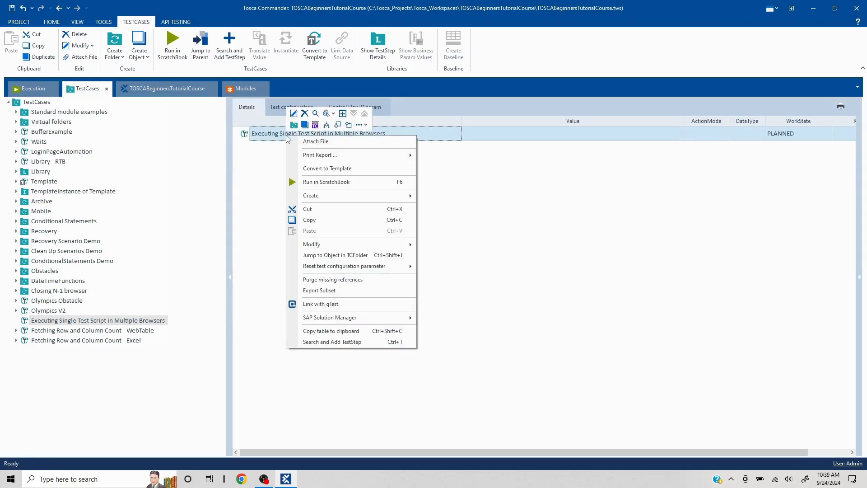
Add an OpenUrl test step by searching 'open', and copy the YouTube channel address
left_click(331, 342)
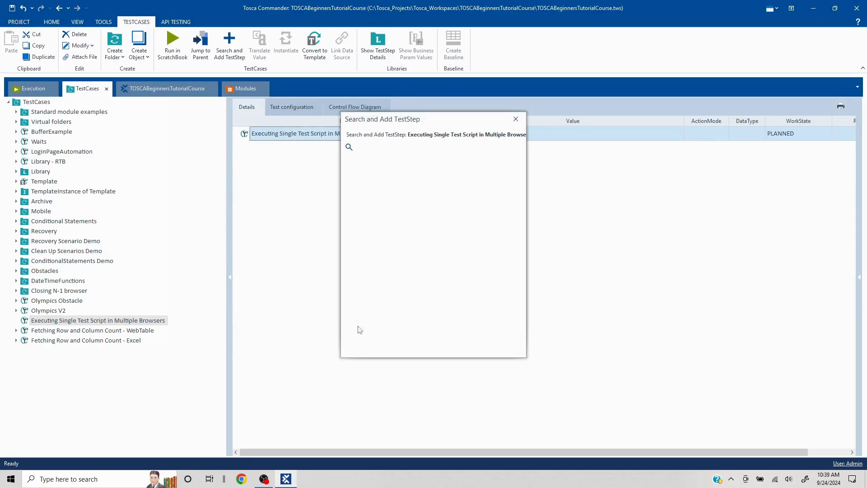
type("open")
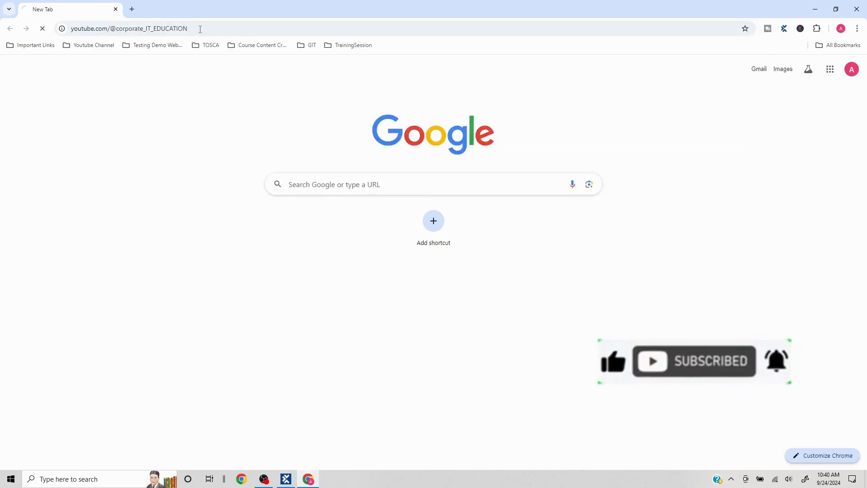
left_click(128, 28)
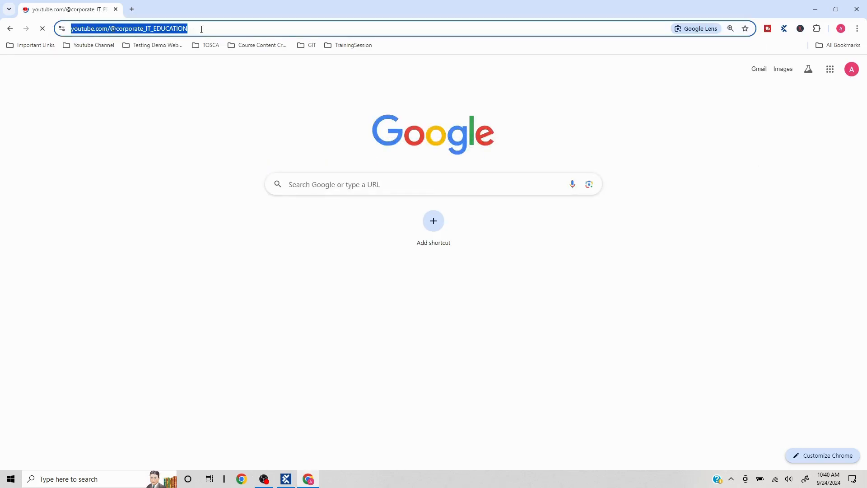
key("Return")
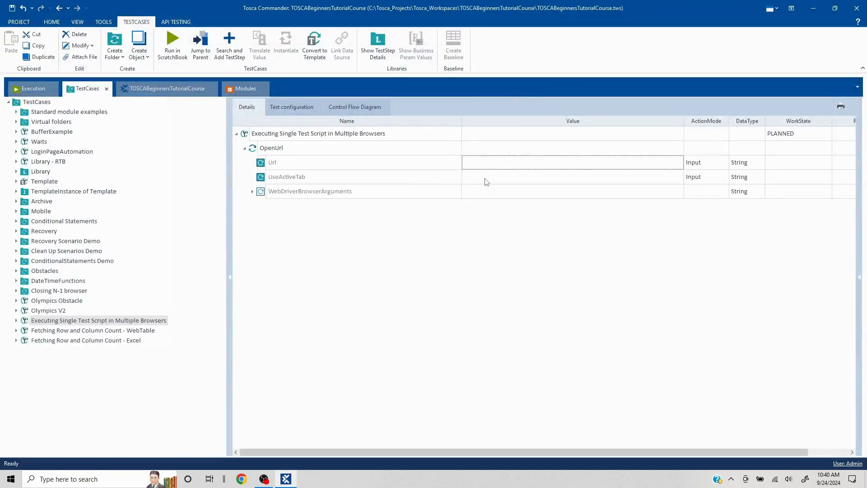
type("https://www.youtube.com/@corporate_IT_EDUCATION")
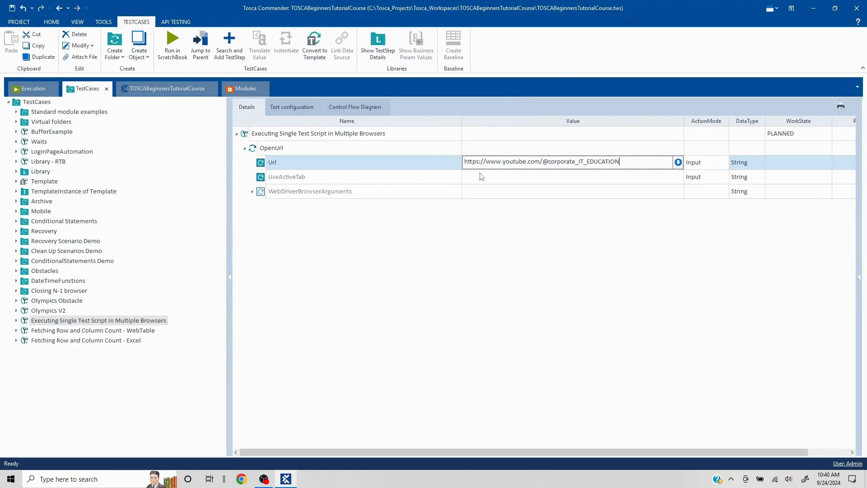
left_click(286, 148)
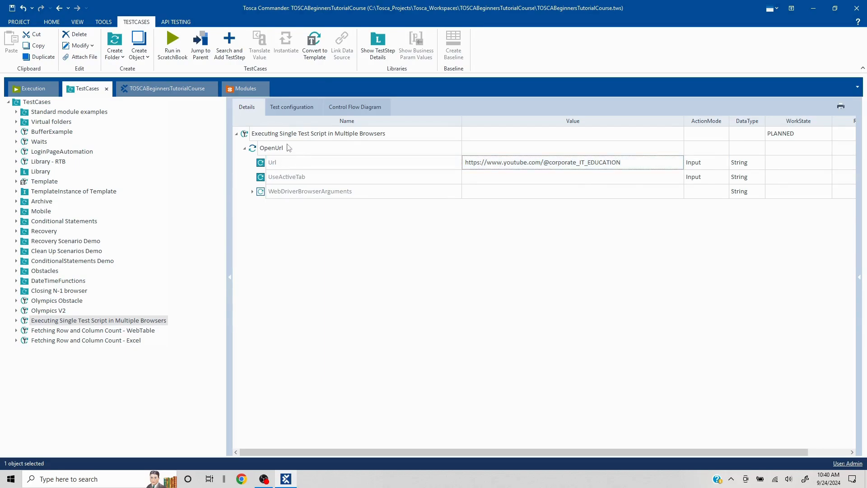
left_click(271, 147)
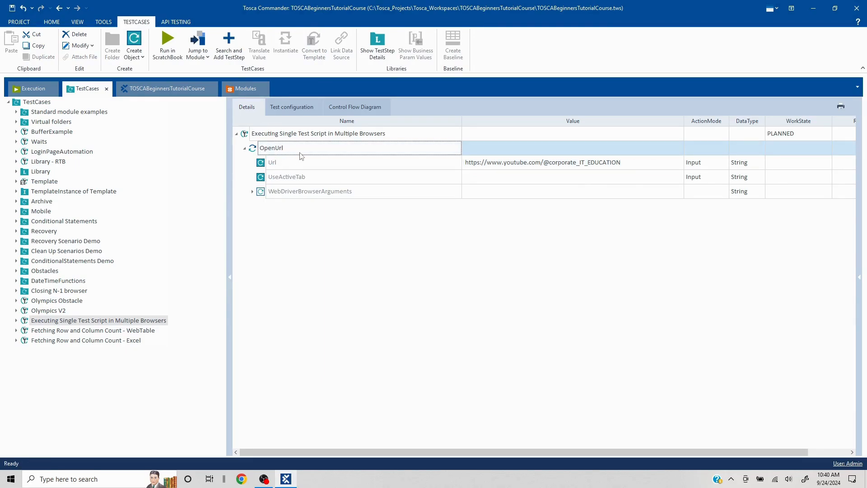
Rename the OpenUrl step to 'Launch in Chrome' and create its 'Launch in Edge' copy
double_click(271, 148)
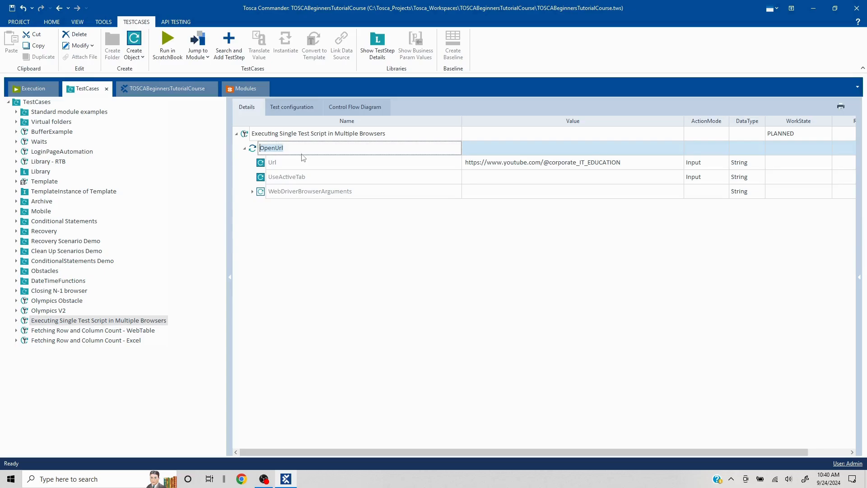
type("Launch")
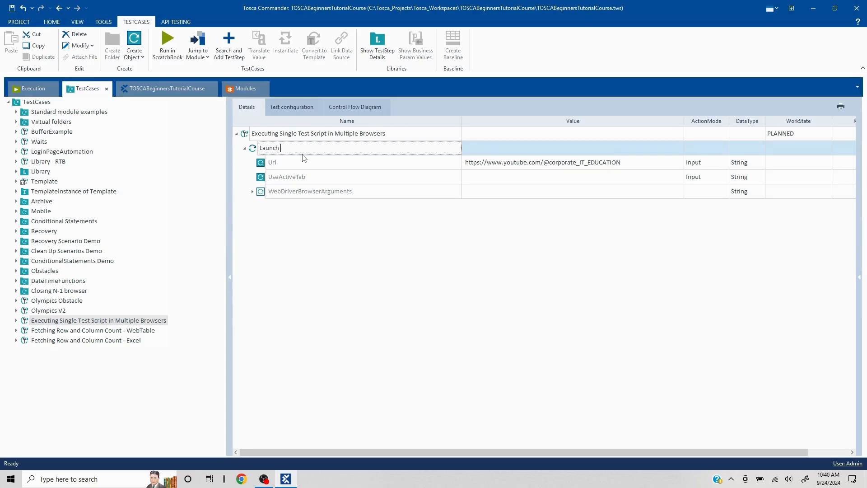
type("in Chrome")
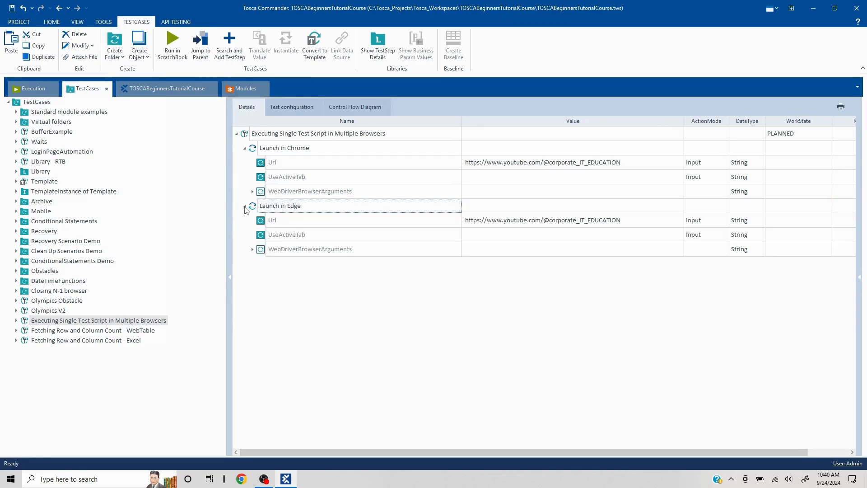
mouse_move(292, 106)
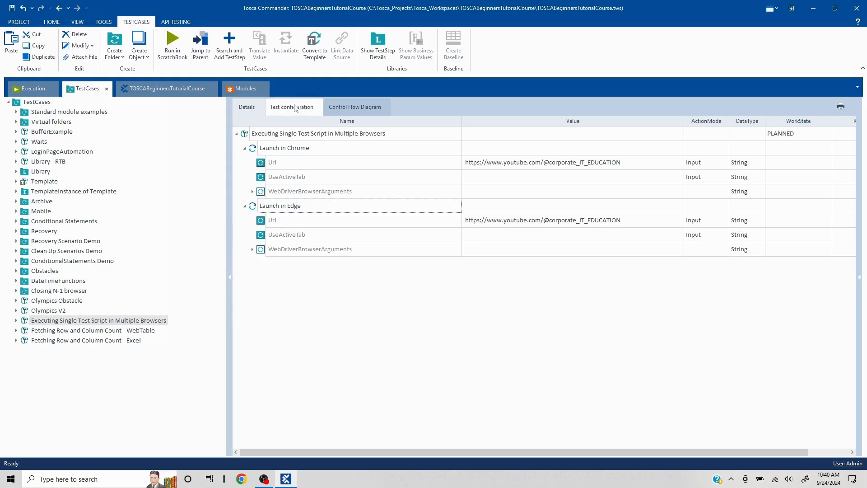
left_click(246, 106)
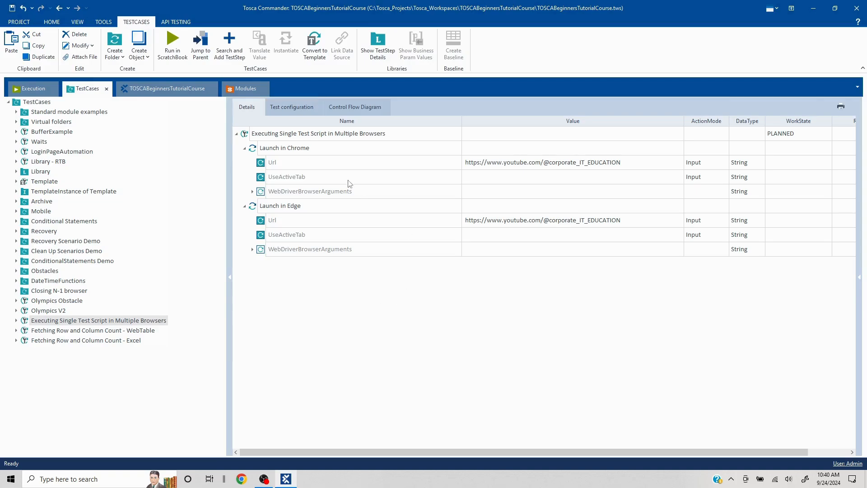
mouse_move(325, 170)
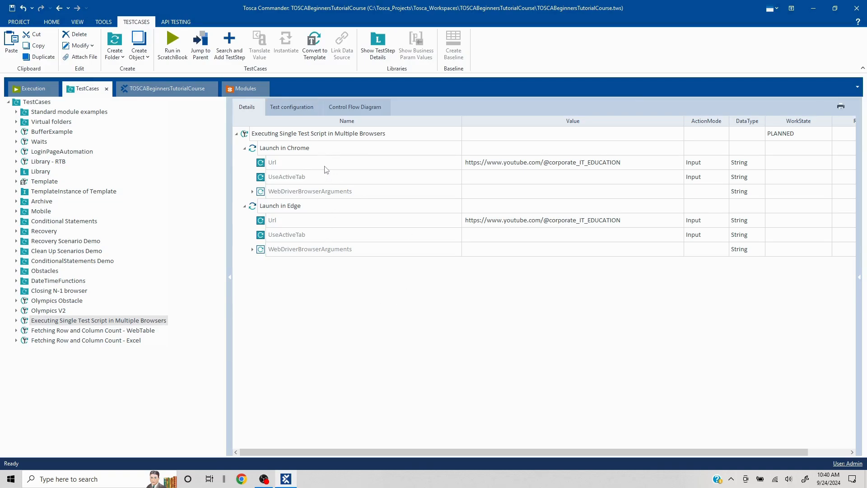
mouse_move(401, 200)
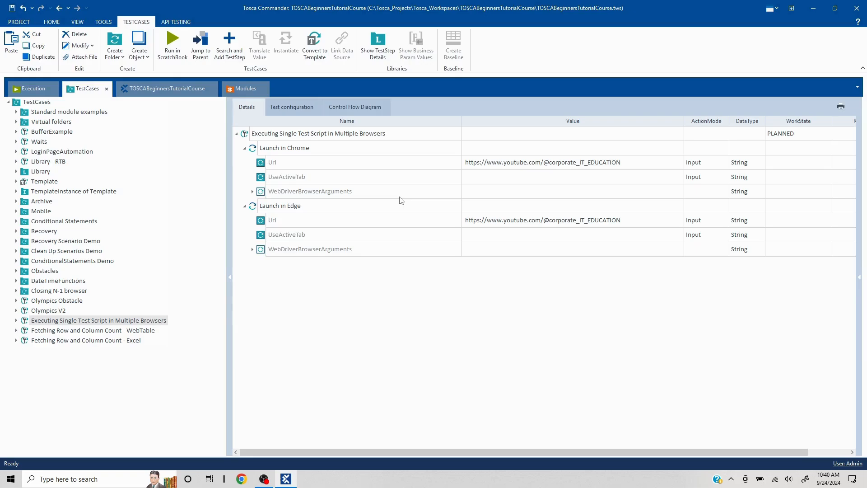
Add TBox Set Buffer steps to the test case by searching 'Set'
left_click(318, 134)
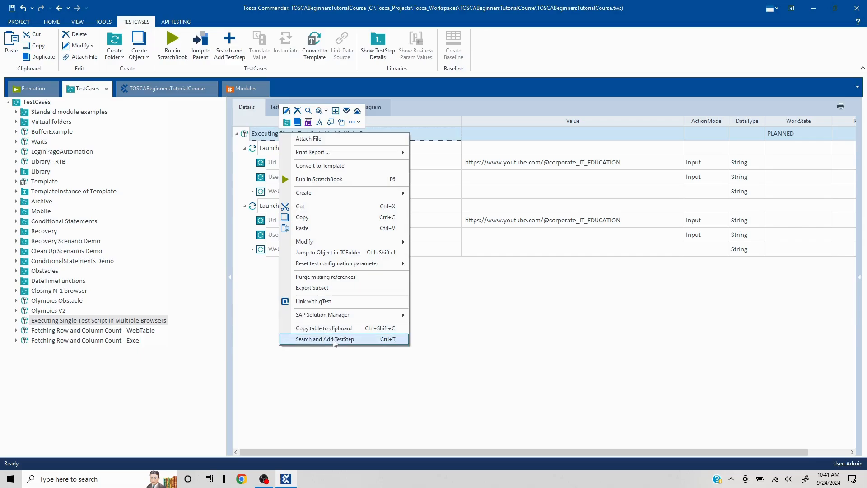
left_click(324, 340)
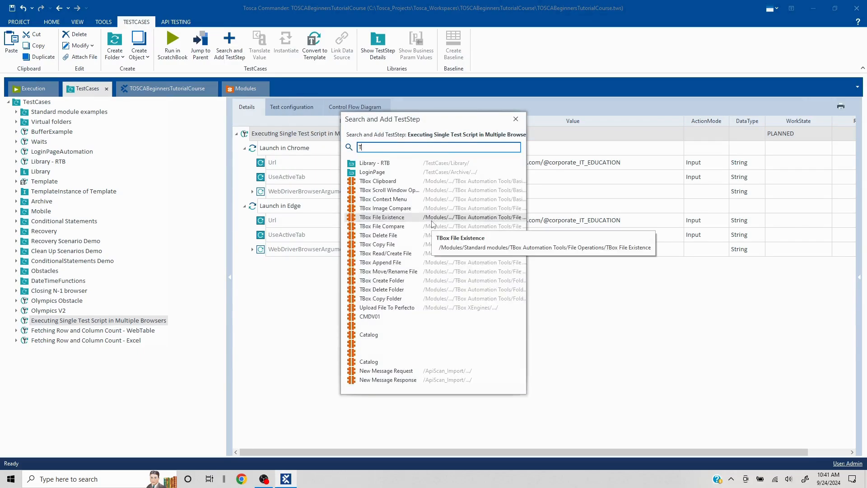
type("Set")
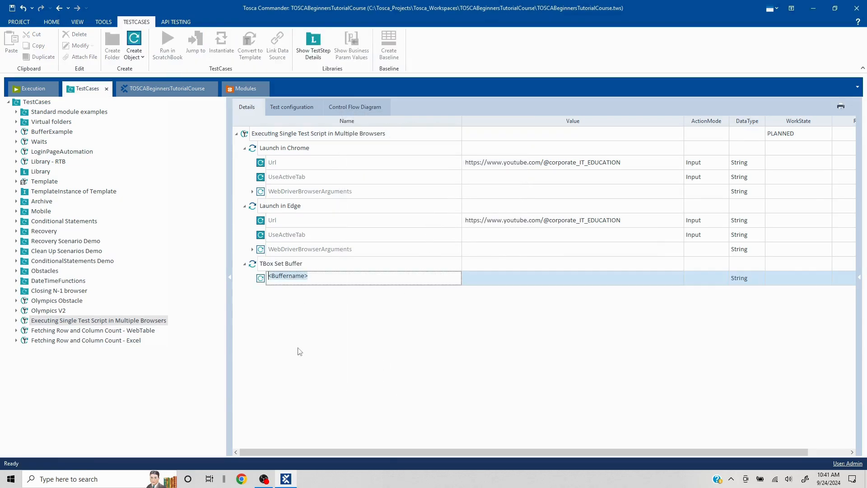
left_click(281, 263)
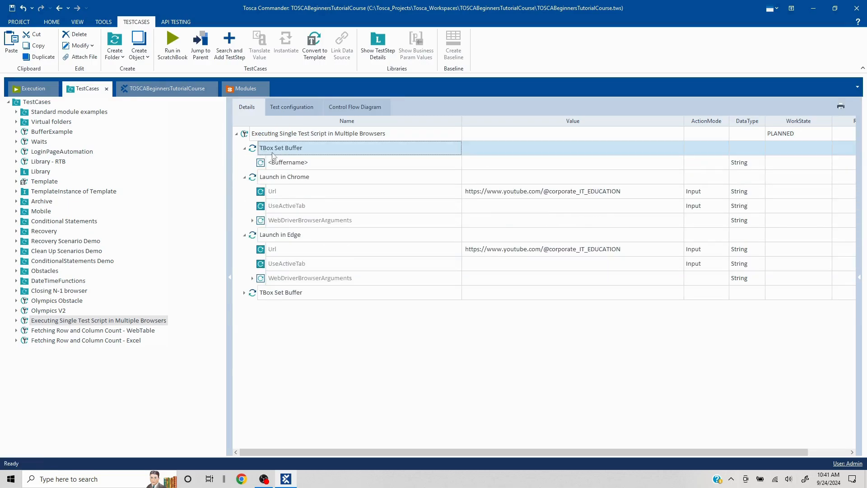
Rename the buffer steps 'Browser as Chrome' and 'Browse as Edge'
double_click(281, 148)
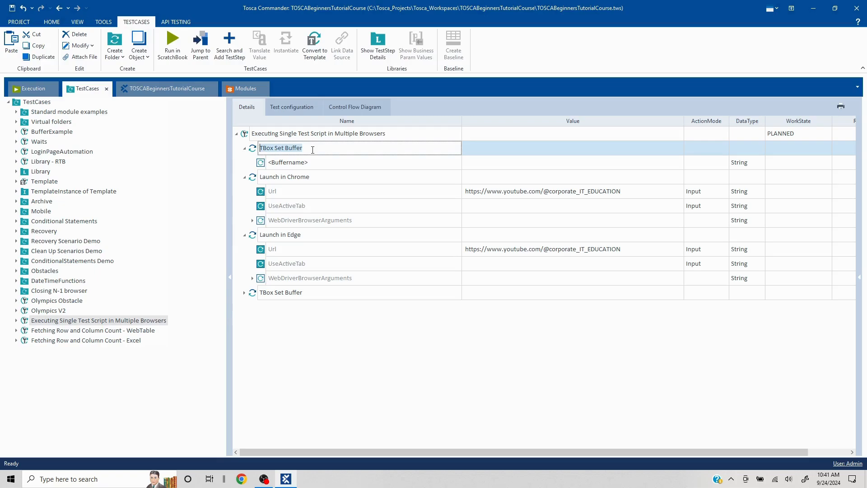
type("Brows")
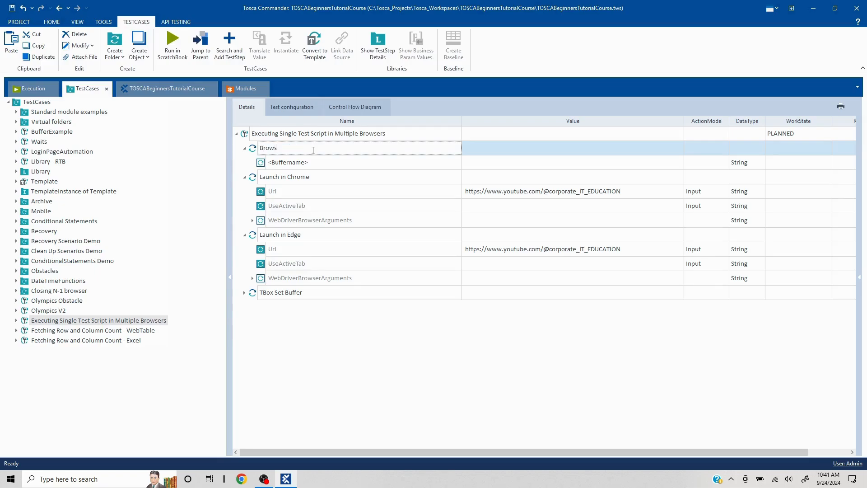
type("er")
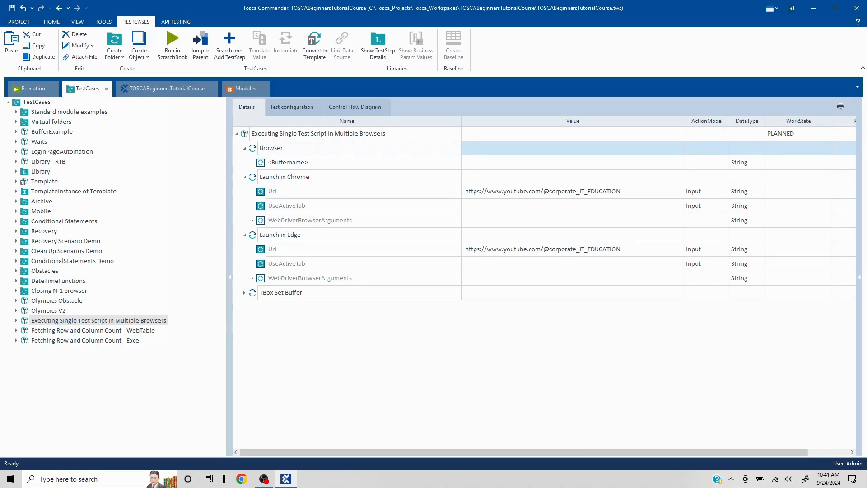
type("as Chrome")
left_click(359, 292)
type("B")
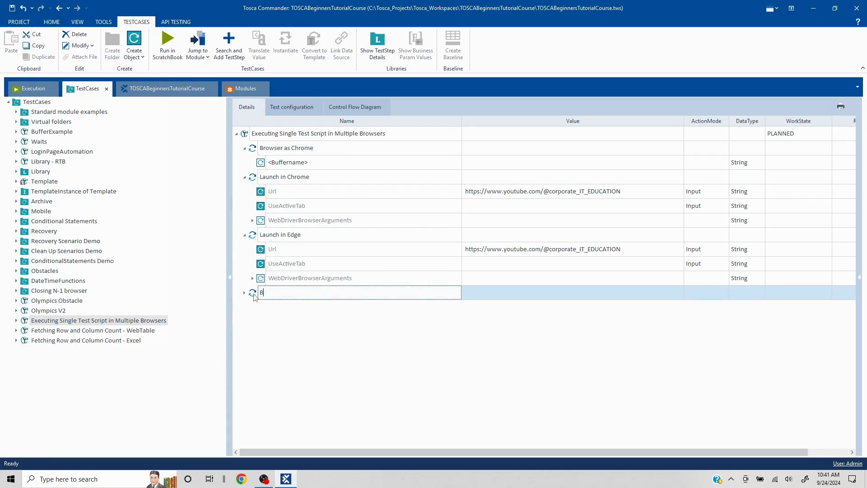
type("rowse as E")
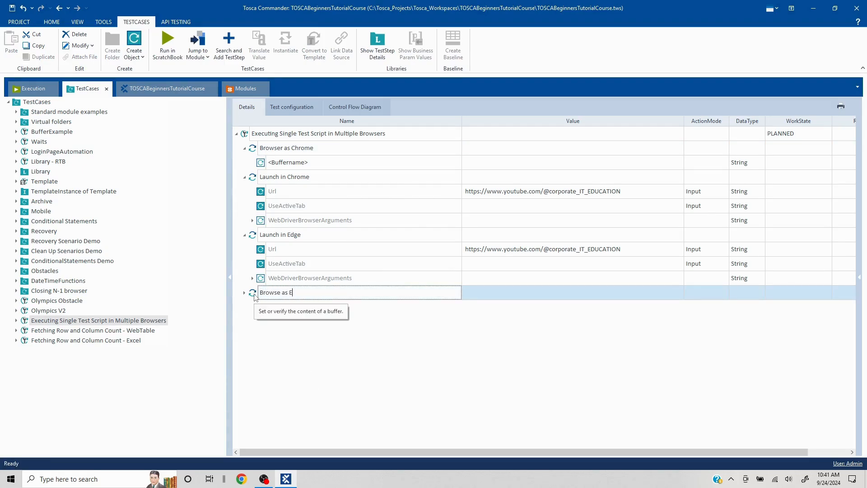
type("dge")
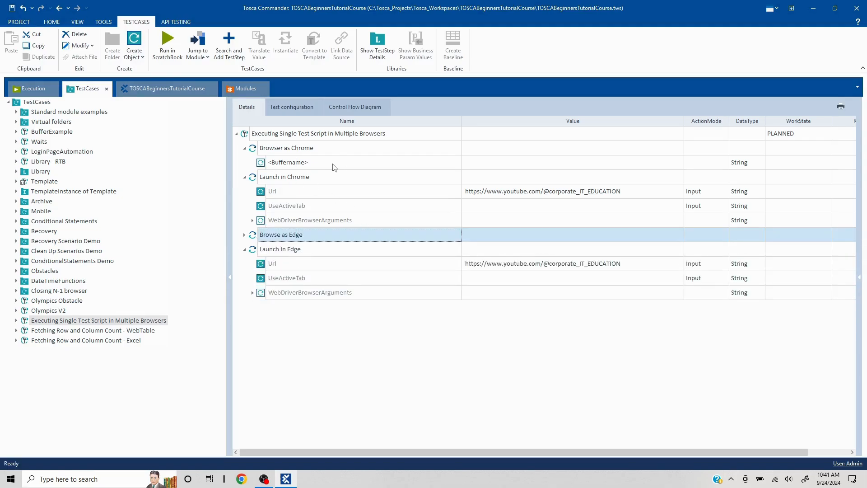
Name the buffer in the Chrome browse step 'Brow'
left_click(362, 162)
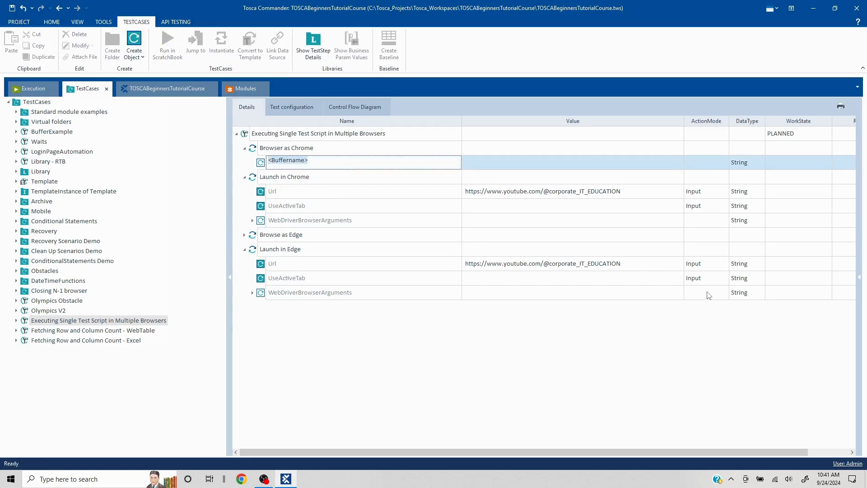
type("Br")
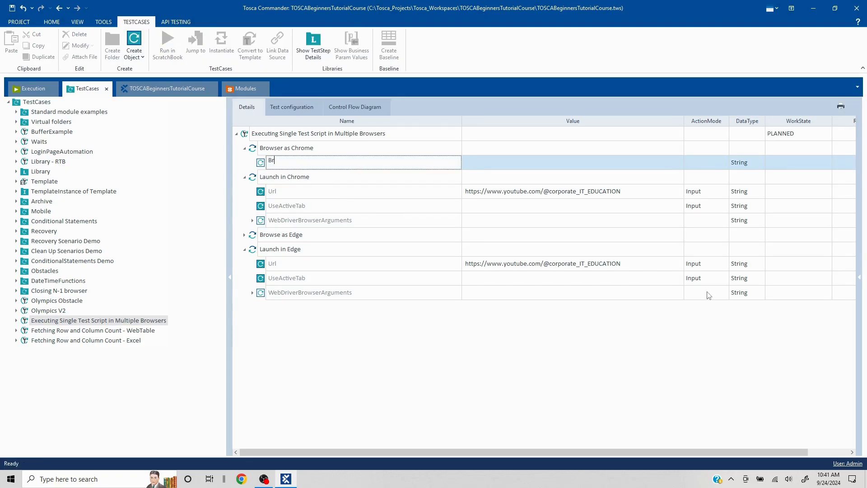
type("ow")
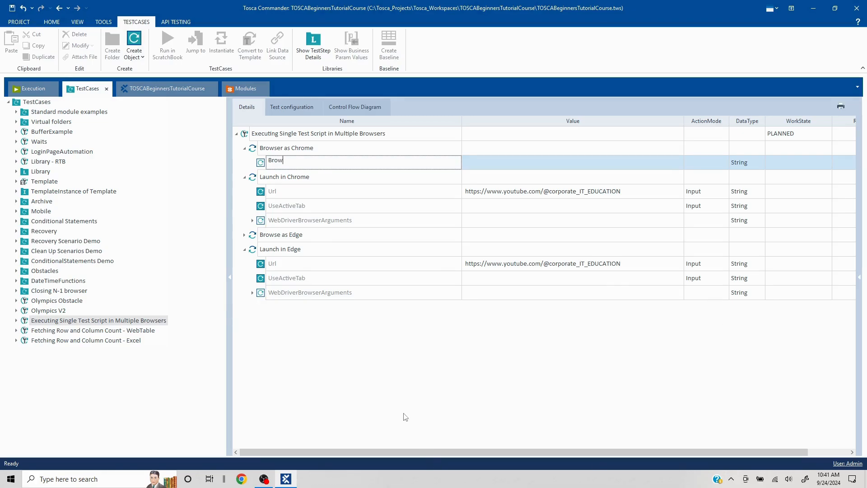
key("Return")
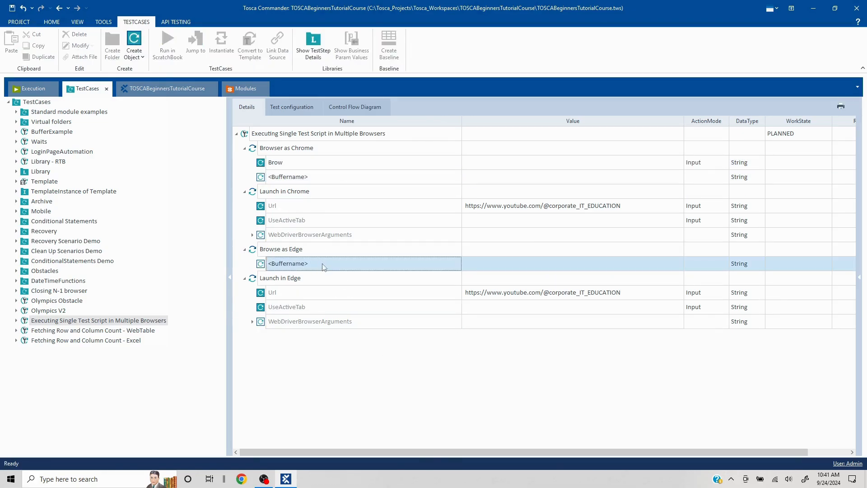
Name the Edge step's buffer 'Brow' and enter values Chrome and Edge
double_click(287, 264)
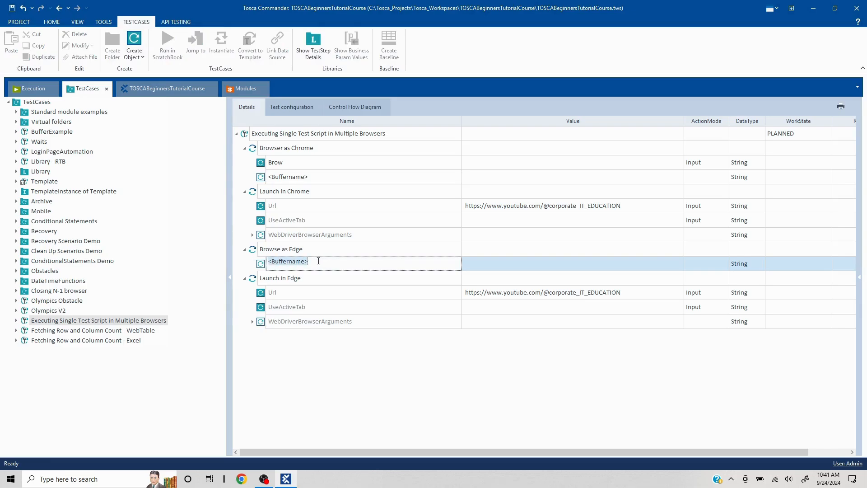
type("Brow")
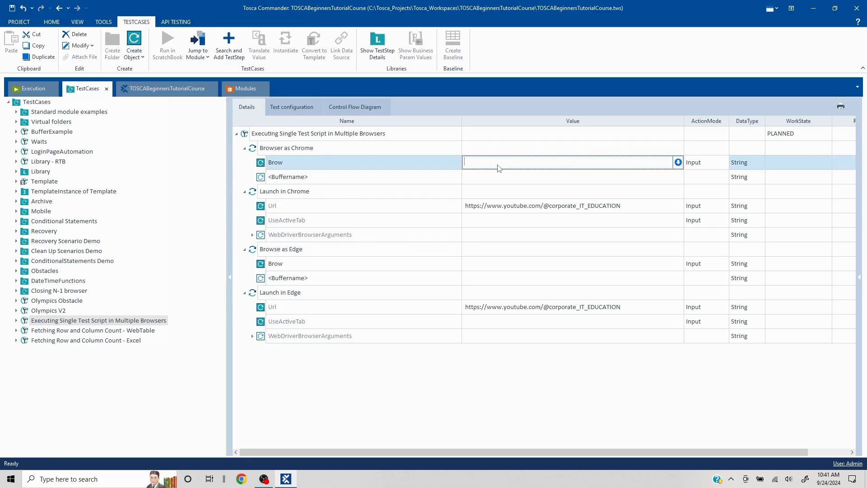
type("Chrome")
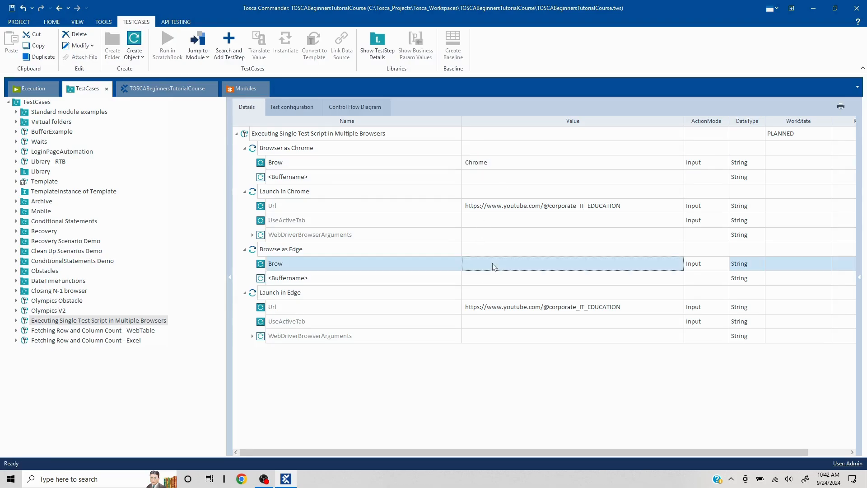
type("Edge")
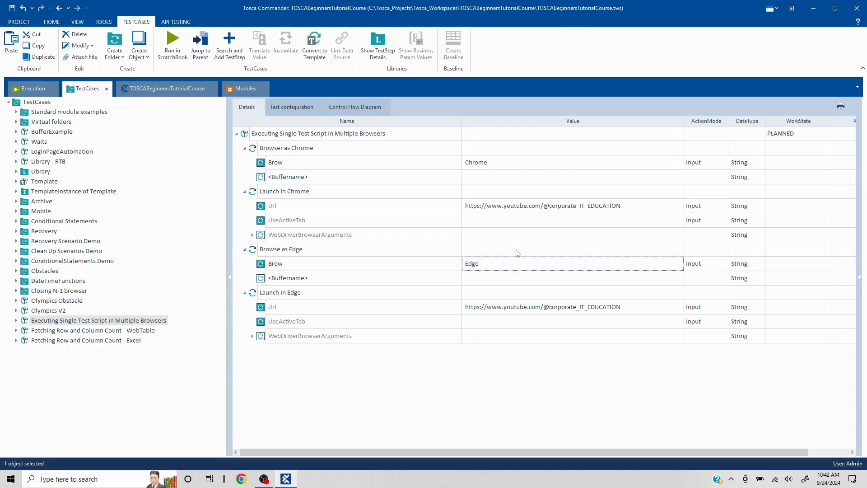
mouse_move(381, 321)
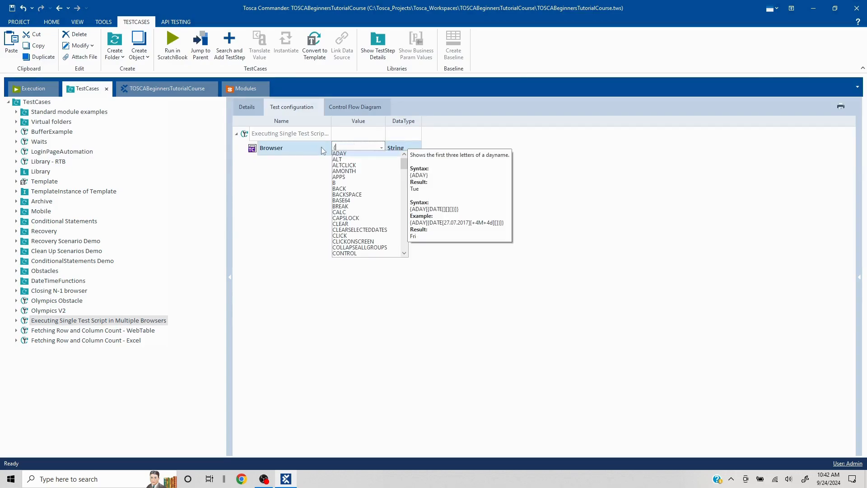
Type a {B[...]} buffer reference into the Browser parameter's value
type("B")
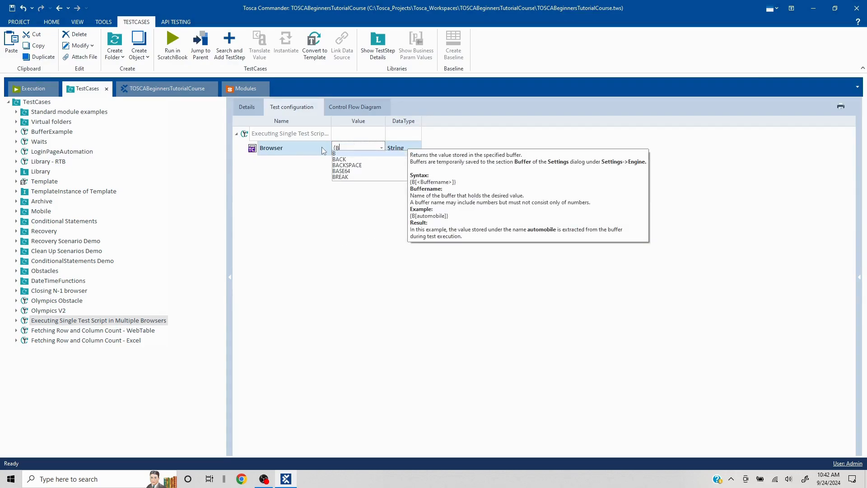
type("[B")
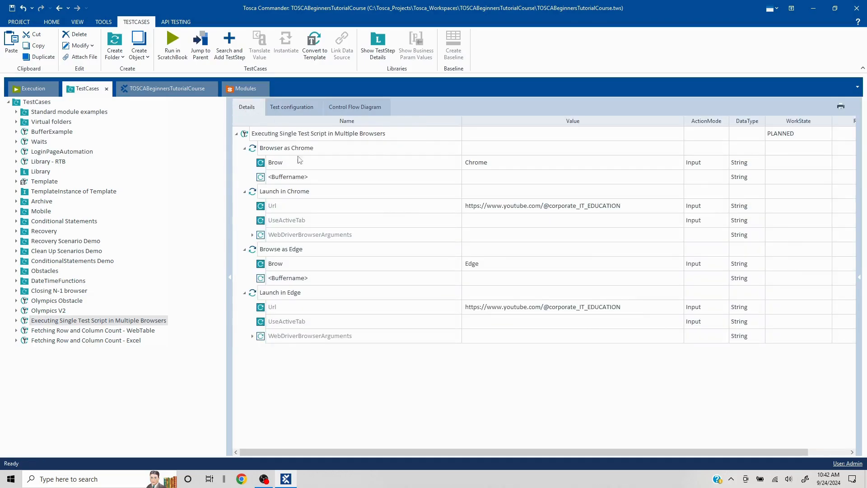
Review the test steps and open the multi-browser test case's context menu
left_click(292, 107)
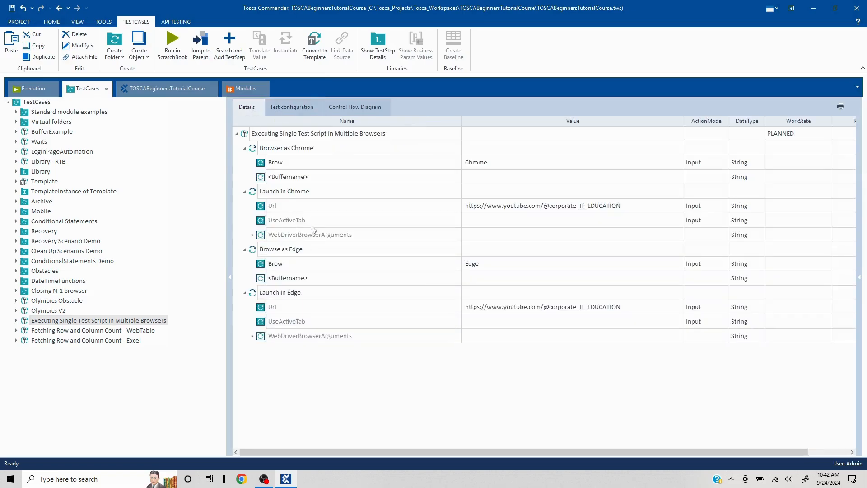
mouse_move(352, 247)
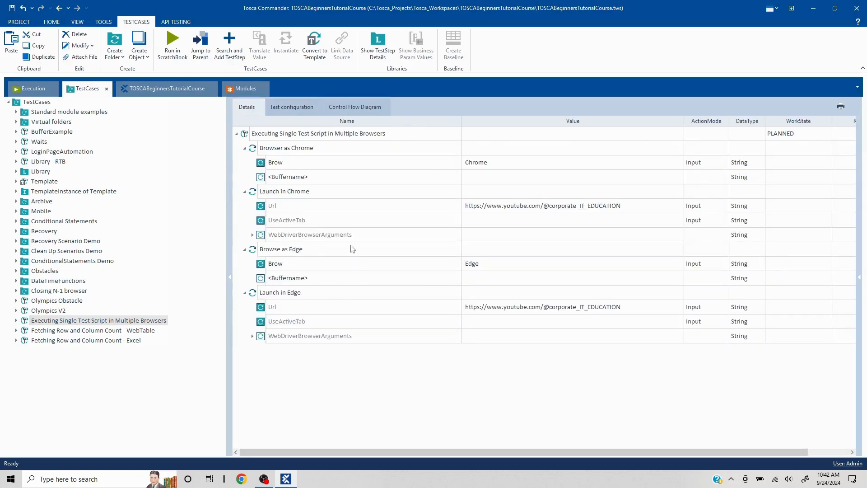
mouse_move(352, 231)
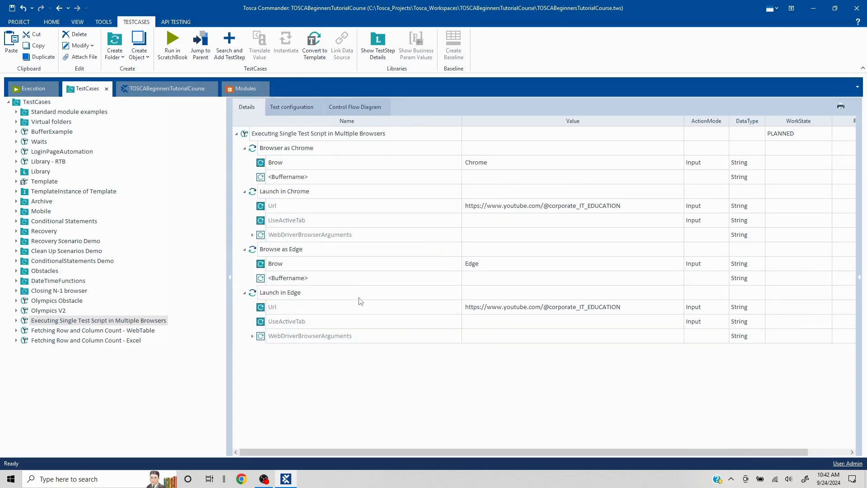
left_click(552, 263)
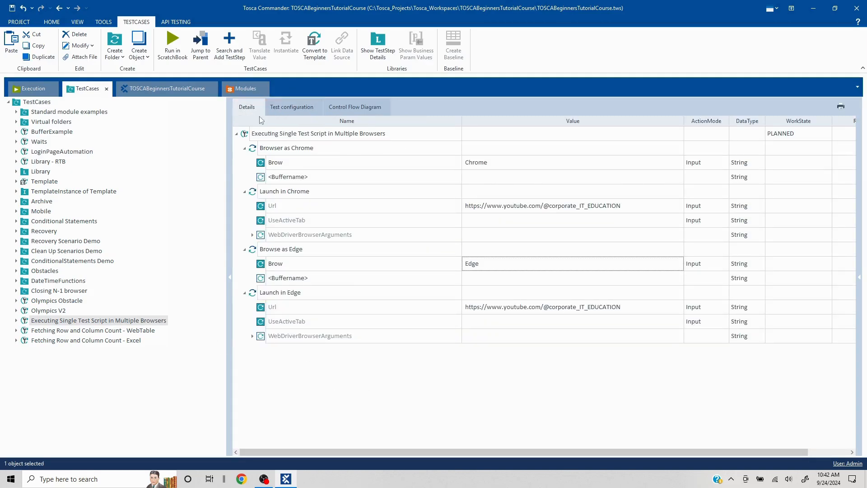
mouse_move(313, 100)
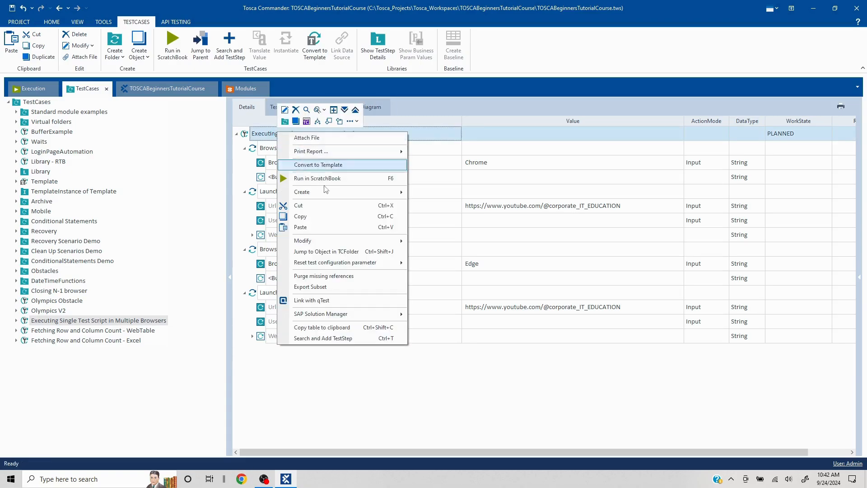
Run the test case in ScratchBook, minimize Chrome, then review and close the results
left_click(318, 164)
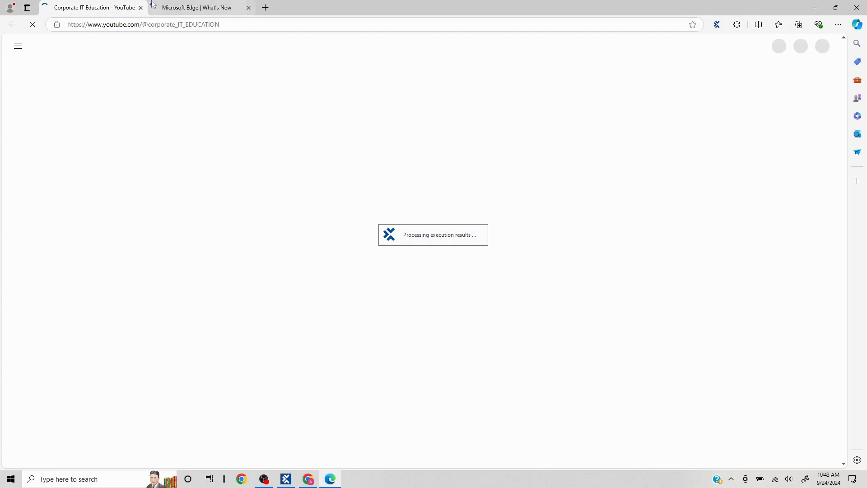
mouse_move(199, 7)
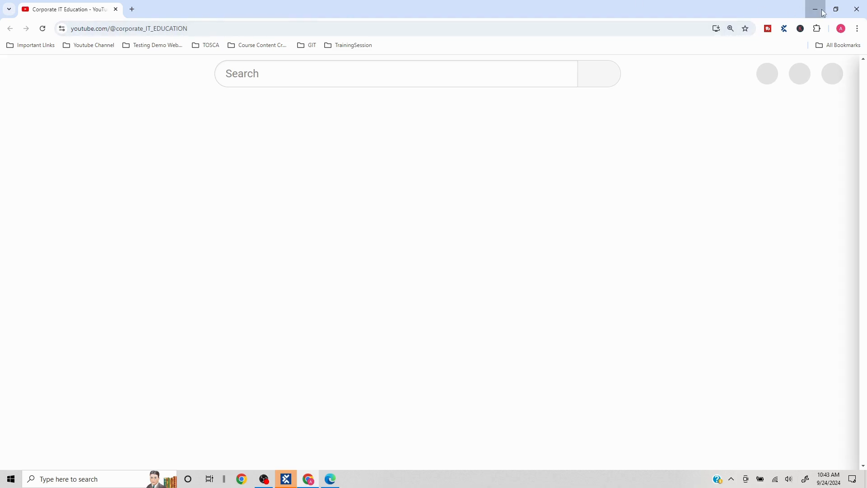
left_click(815, 9)
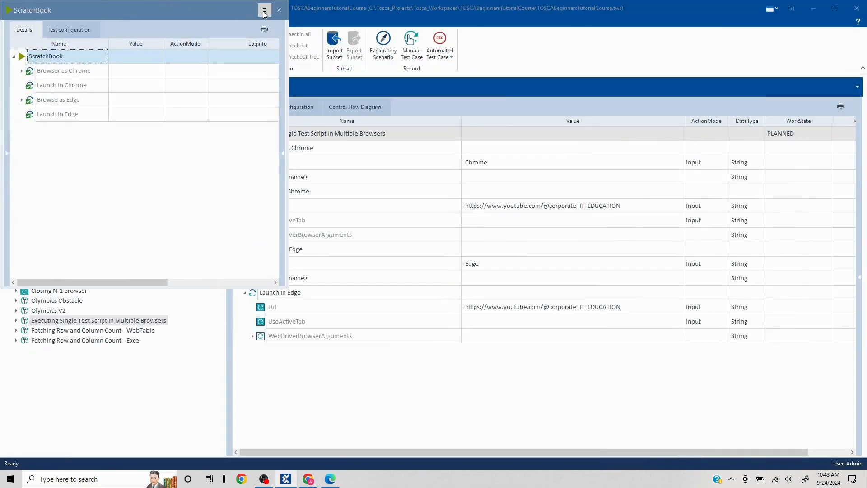
left_click(264, 9)
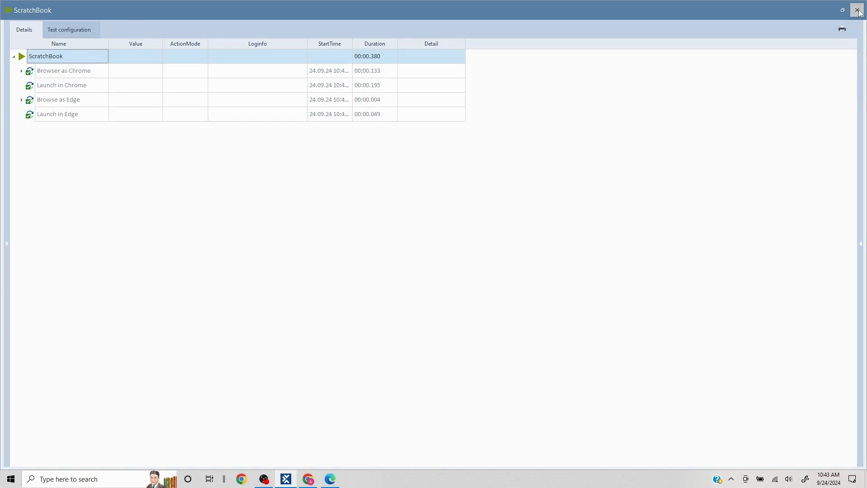
left_click(859, 10)
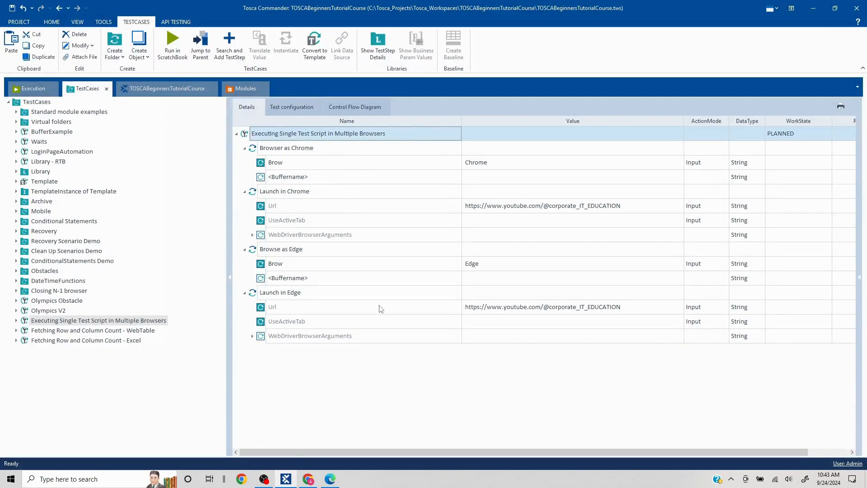
mouse_move(359, 234)
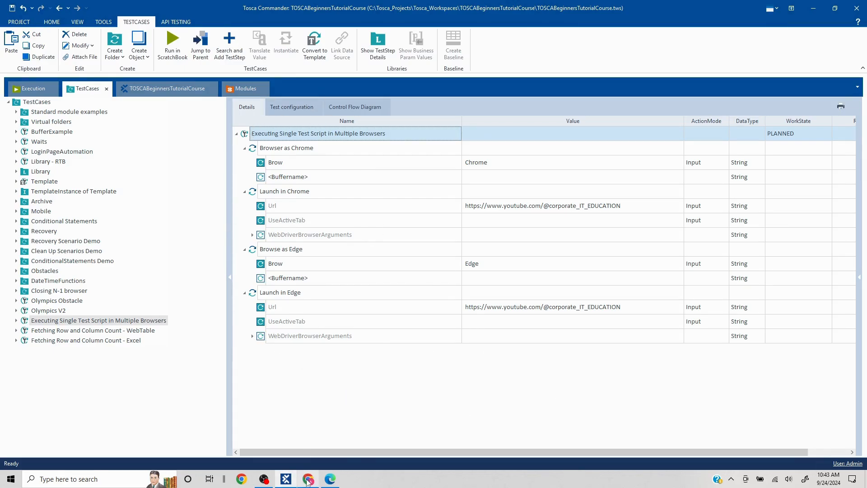
left_click(308, 479)
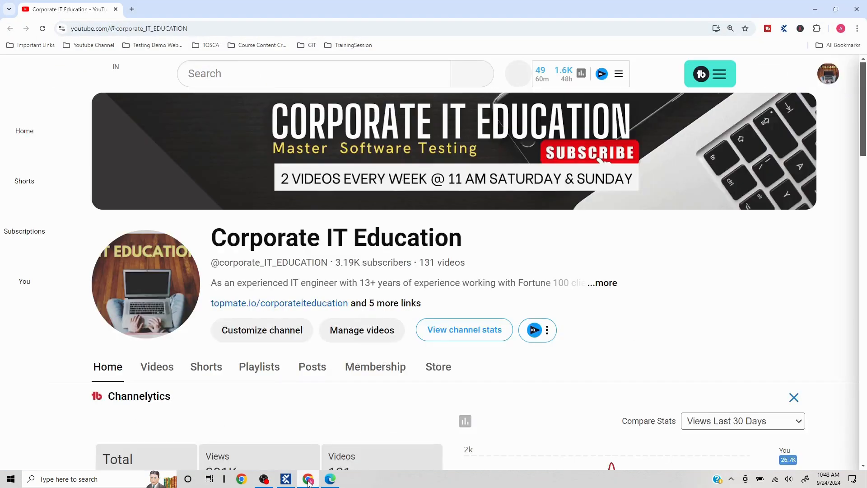
left_click(308, 479)
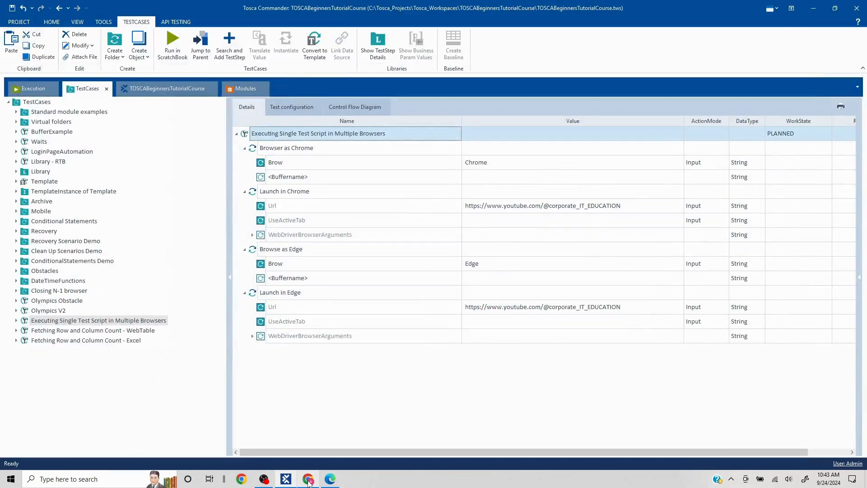